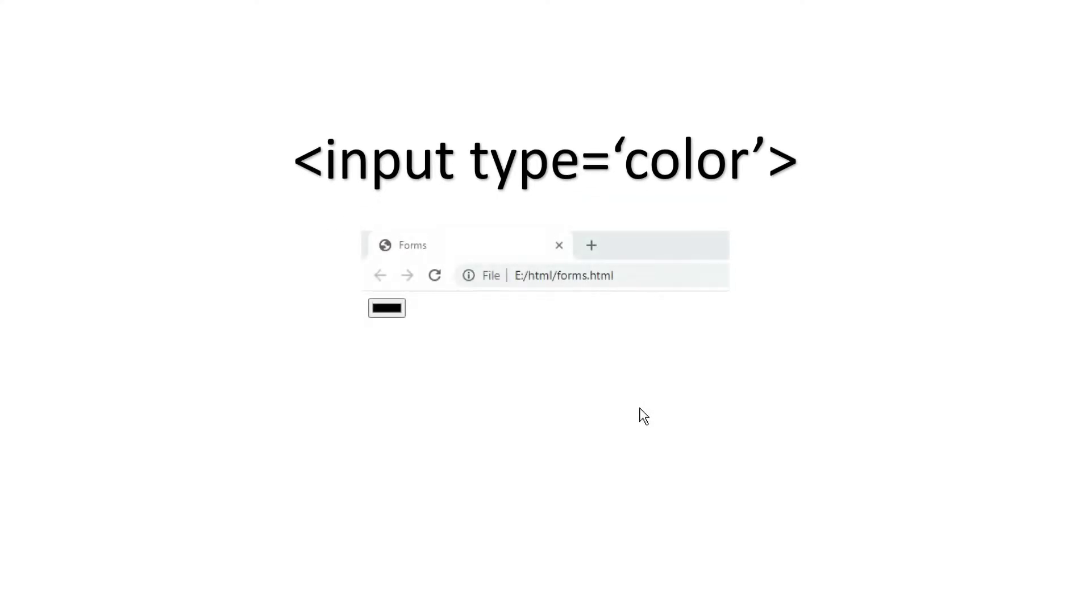
Step: Pick a dark reddish-brown colour, then choose a day from the October 2020 calendar
click(387, 307)
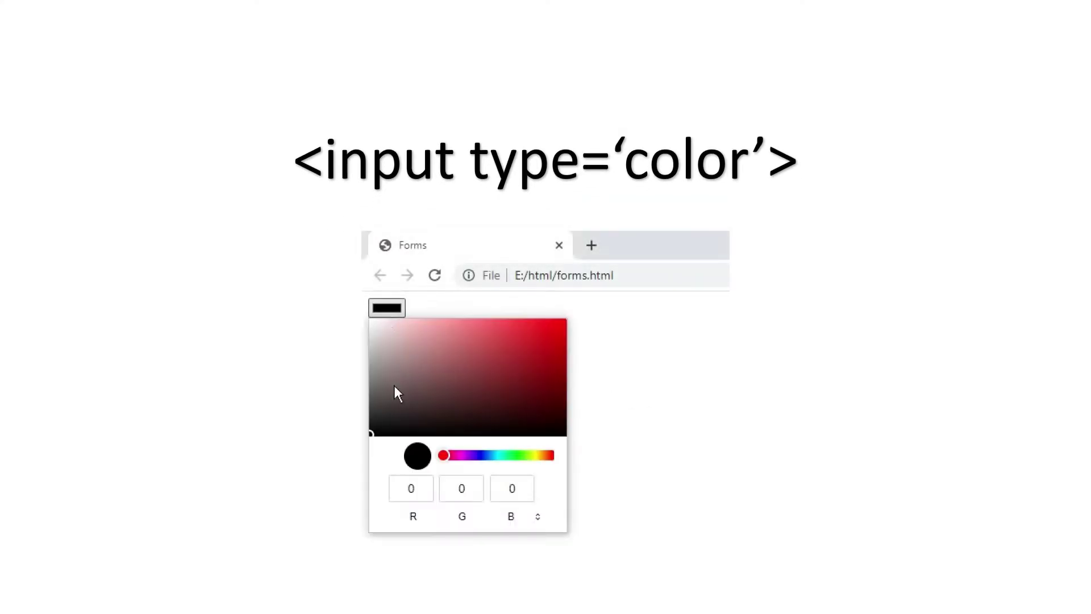
click(418, 390)
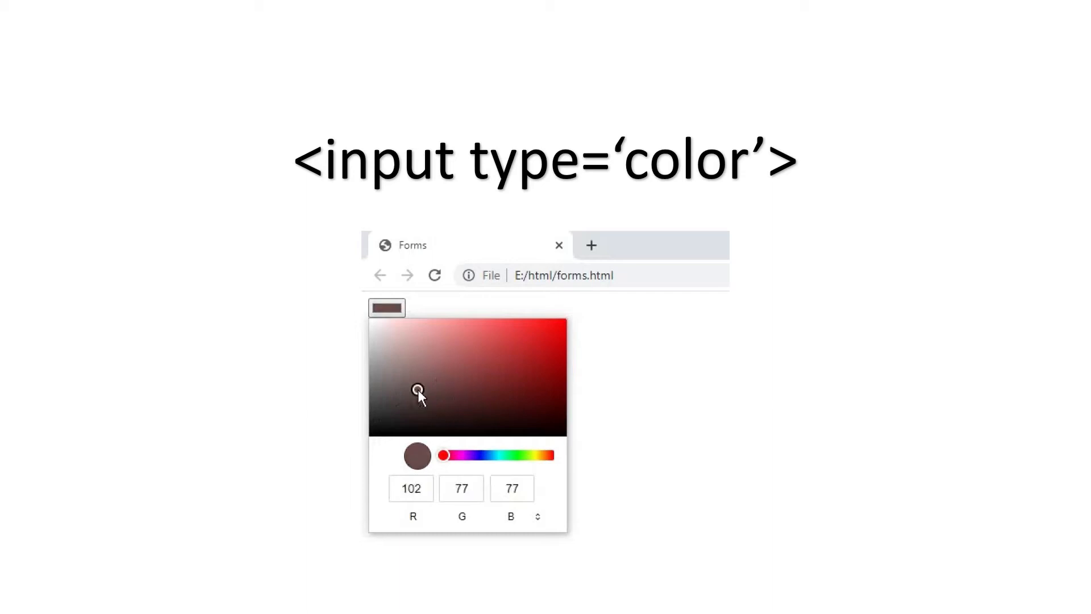
click(478, 348)
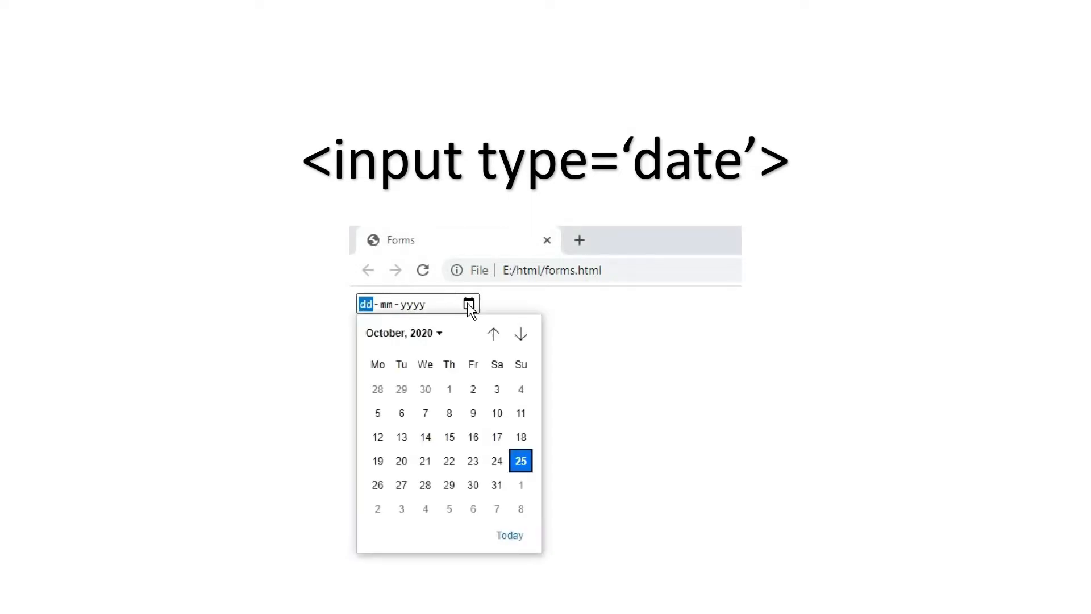
mouse_move(449, 437)
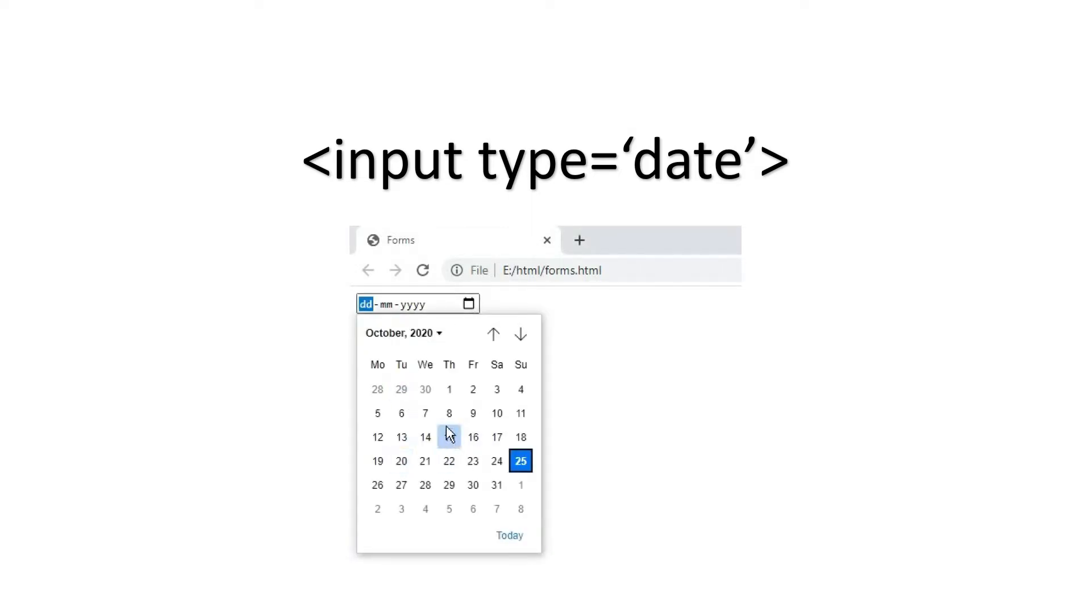
click(449, 437)
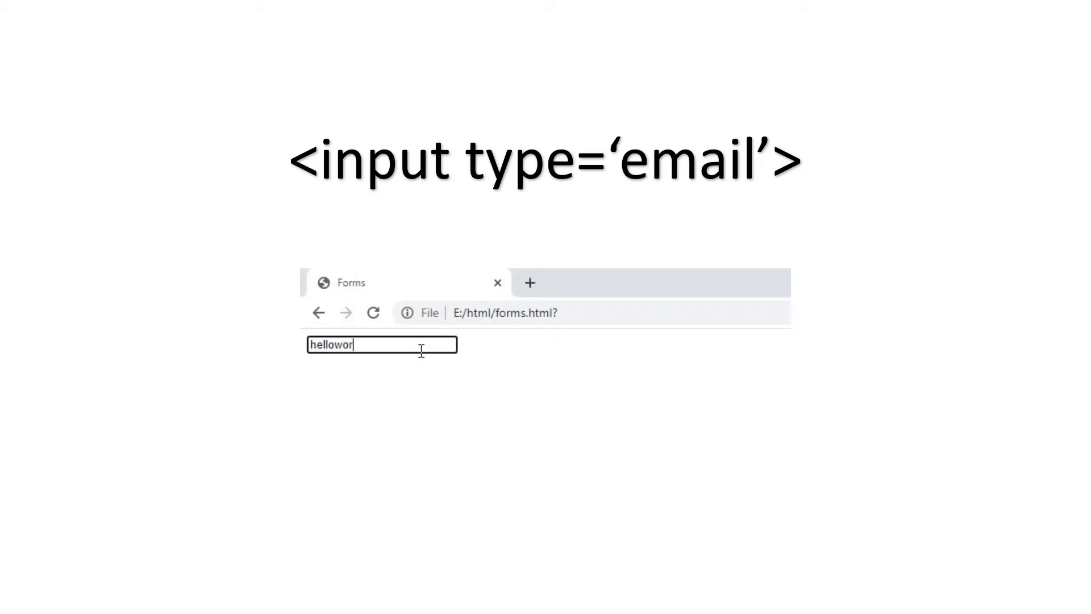
Step: Type 'helloworld@.com' to see validation warnings, then fix the ending to gmail.com
text(ld)
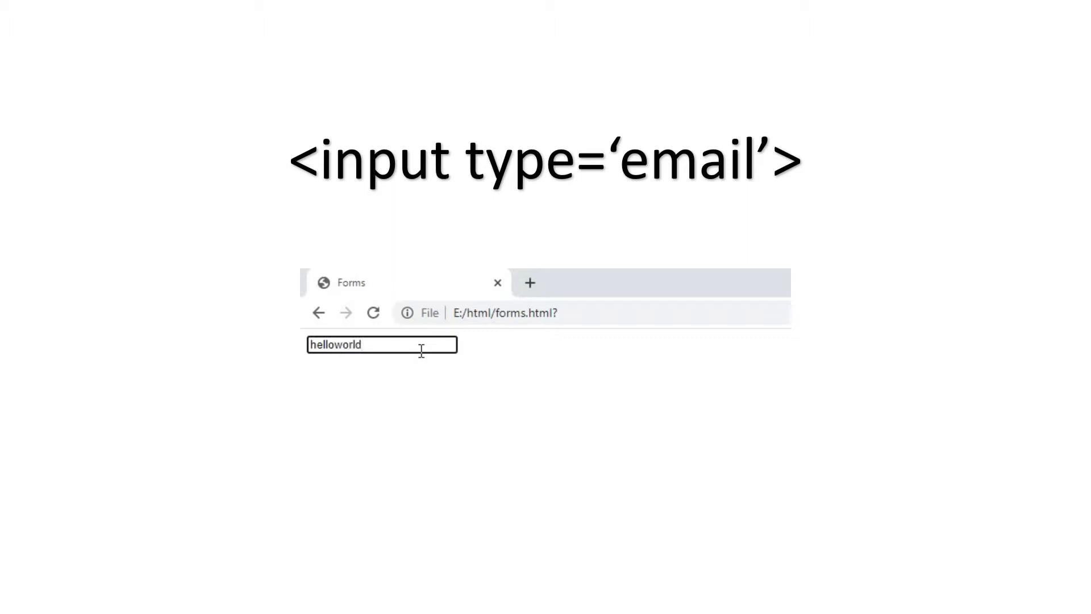
text(@)
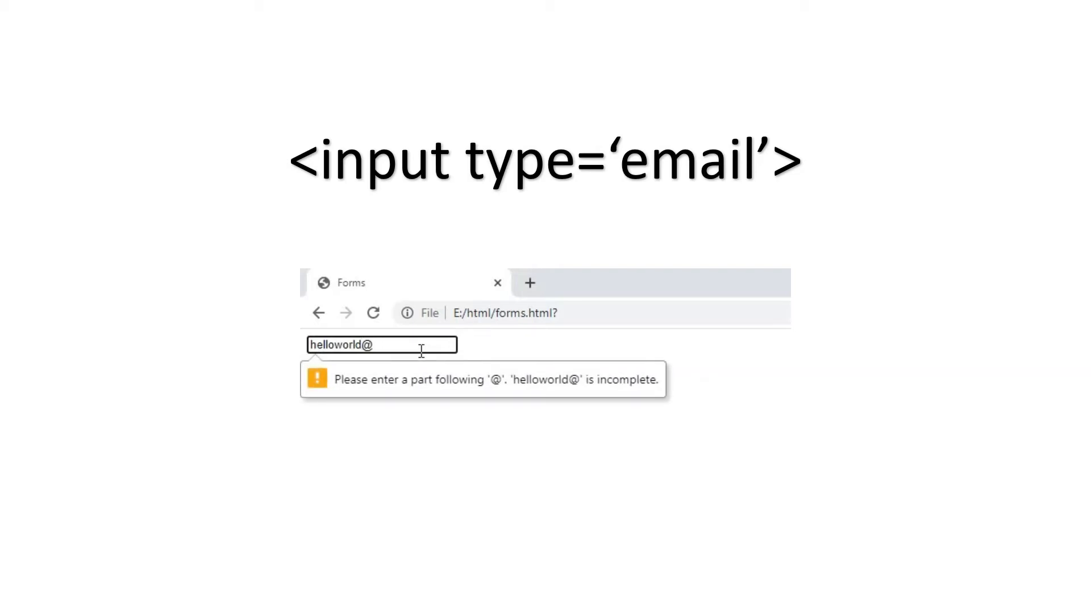
text(.com)
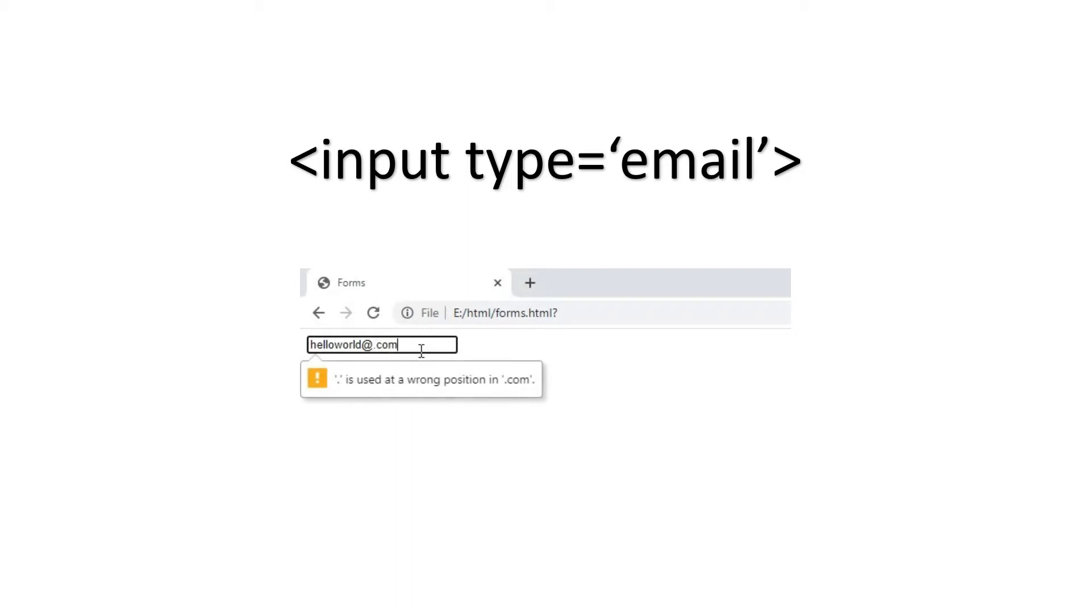
key(Backspace)
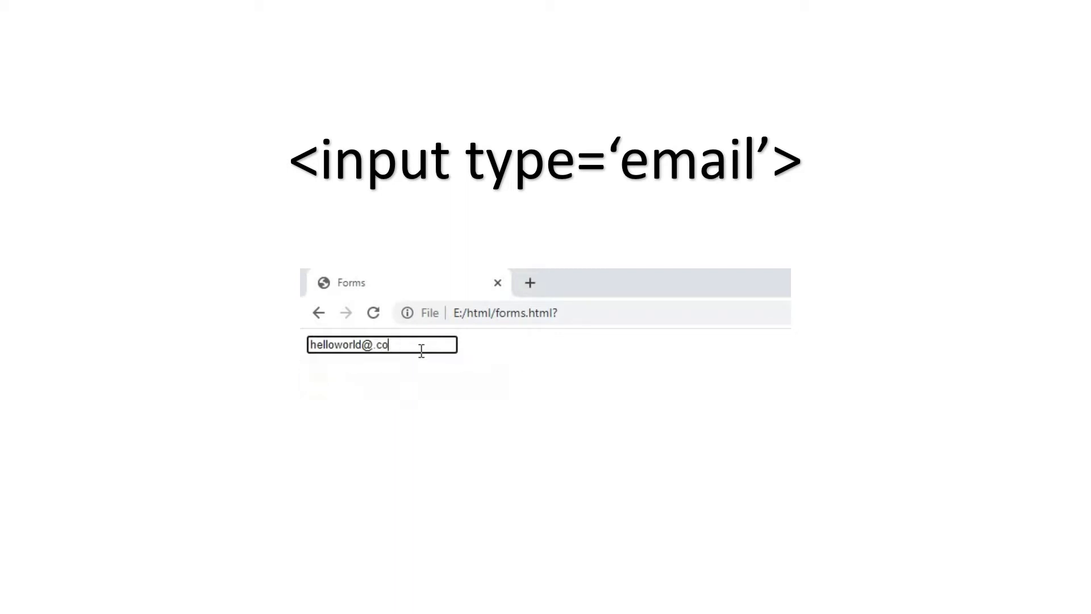
text(gmail.com)
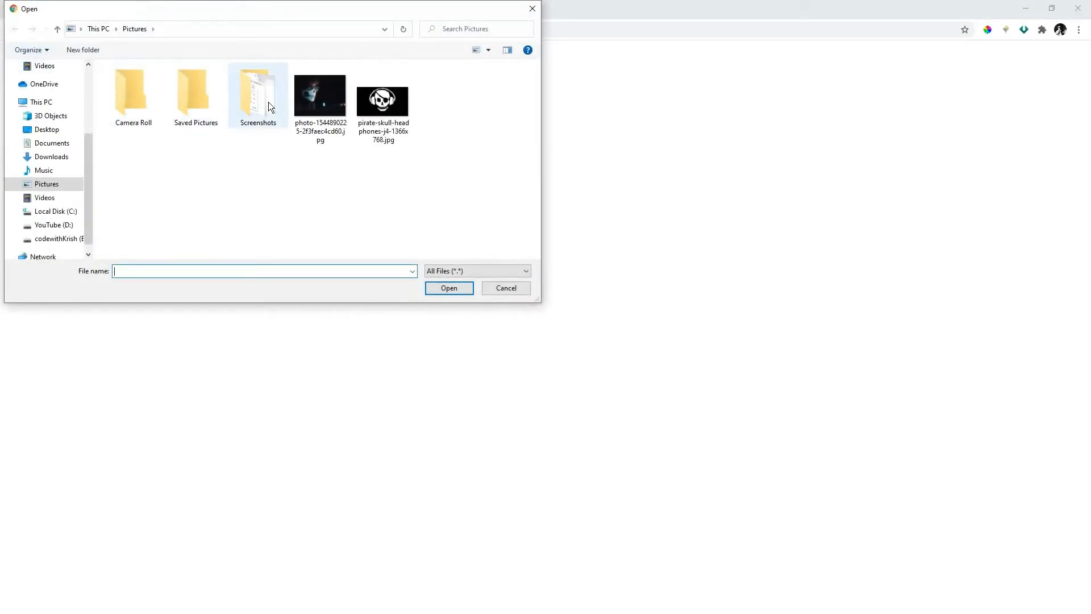
Step: Select Screenshot (13).png inside the Screenshots folder
double_click(258, 90)
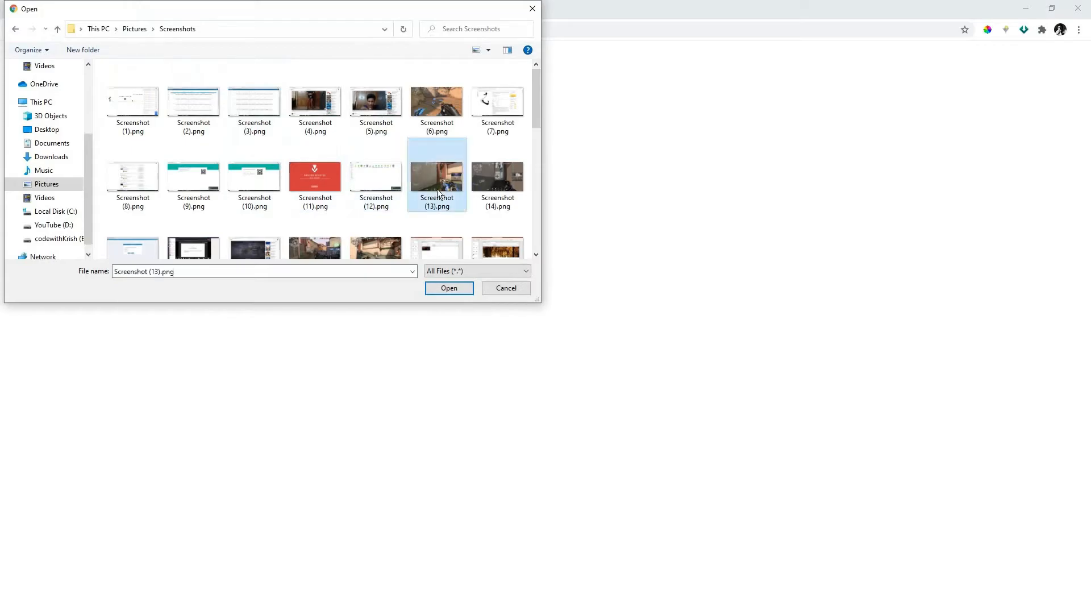
click(449, 288)
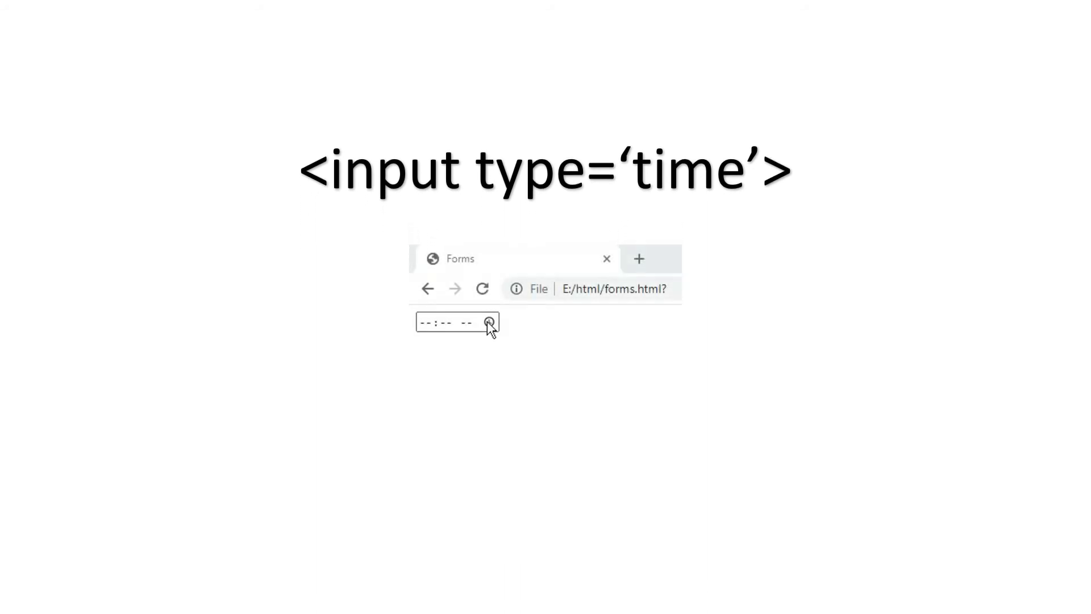
Step: Use the time field's dropdown chooser to select AM, giving 01:18 AM
click(489, 322)
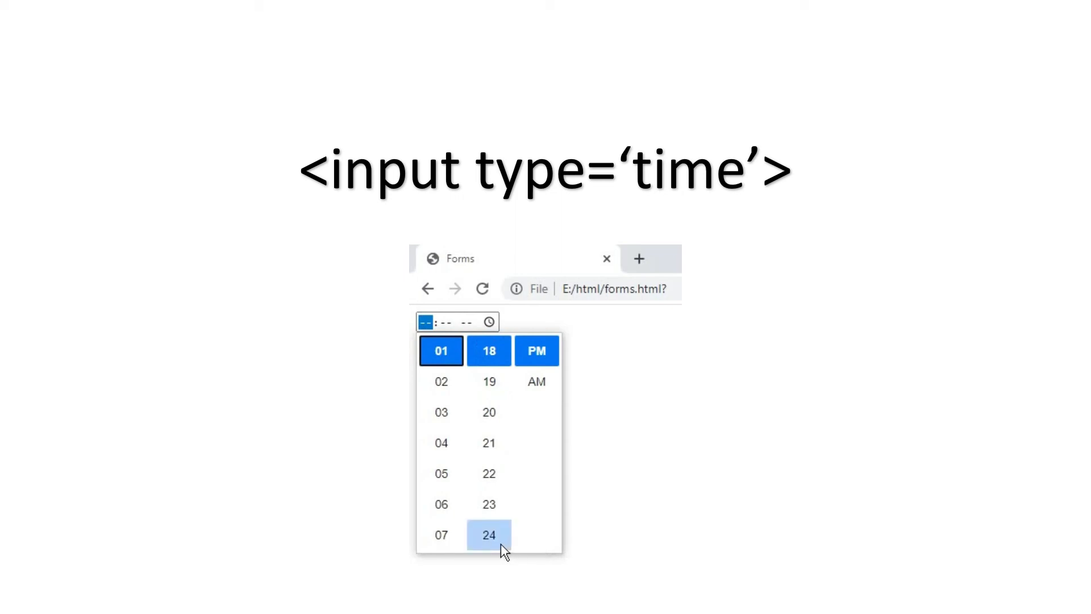
click(536, 381)
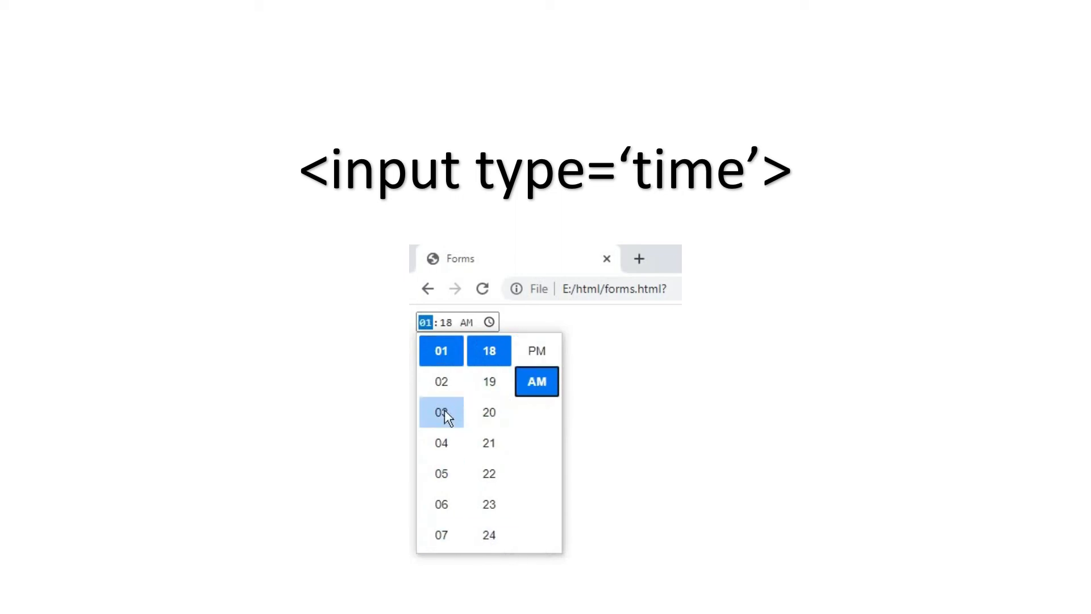
mouse_move(536, 381)
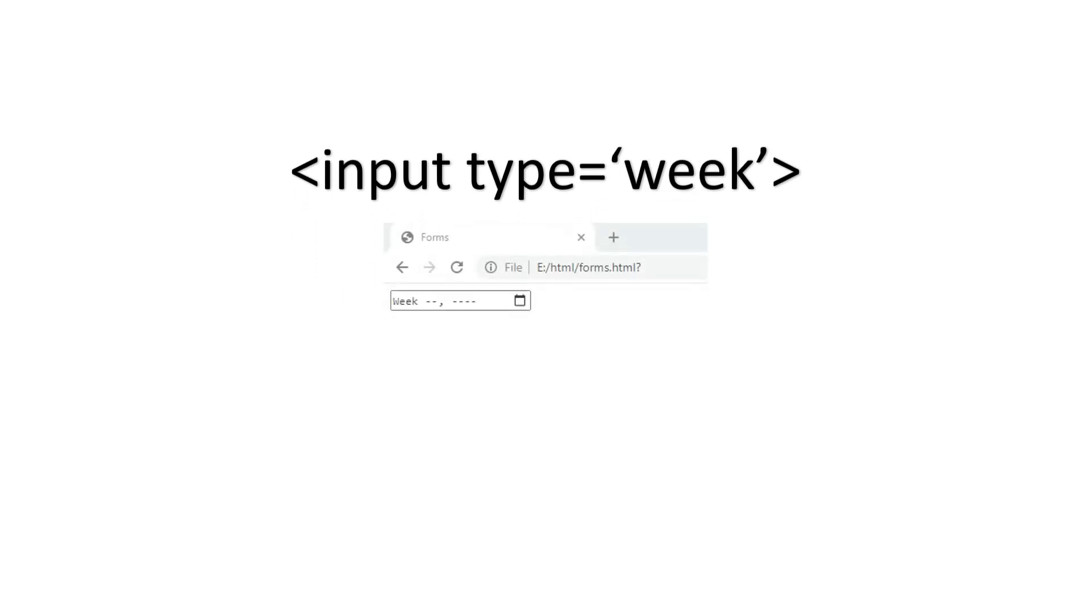
Step: Open the week input's picker on the October 2020 calendar
click(519, 300)
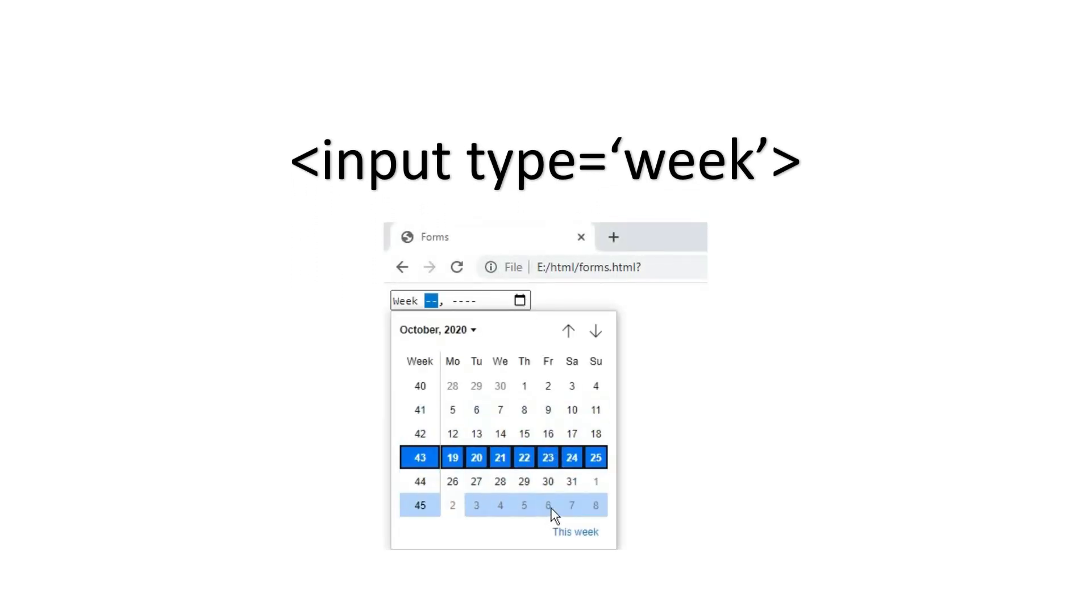